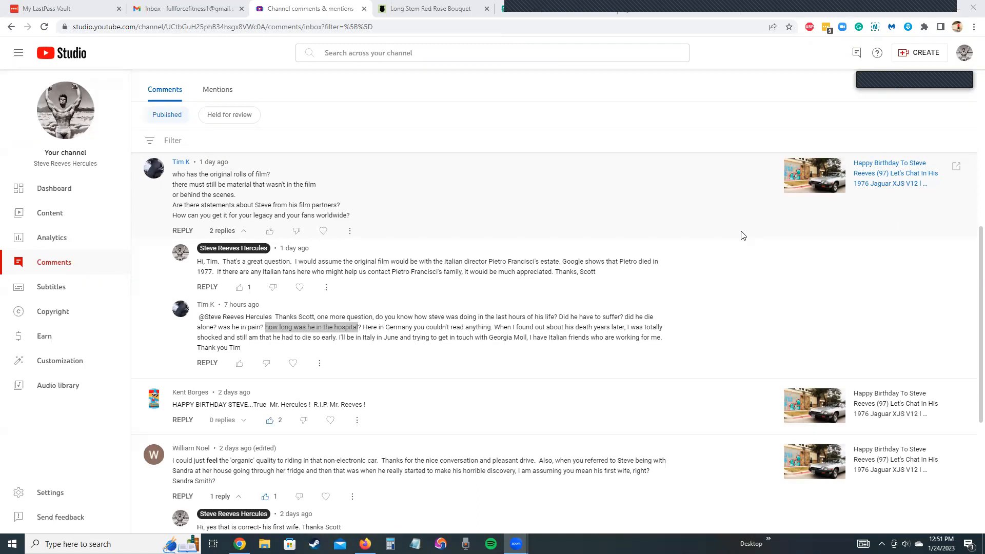
pyautogui.moveTo(534, 222)
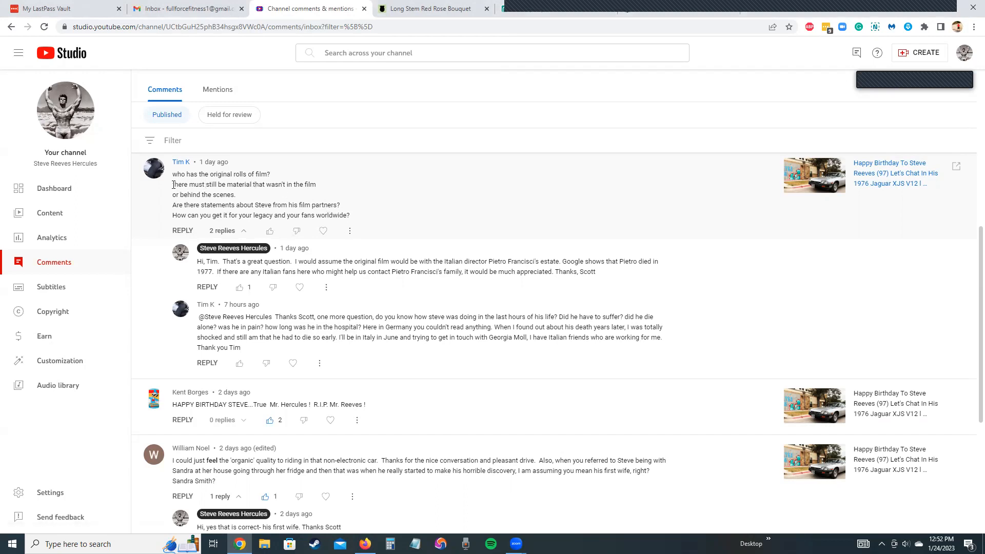
# - Highlight the viewer's line about material that never made it into the film
pyautogui.moveTo(173, 184); pyautogui.dragTo(317, 185)
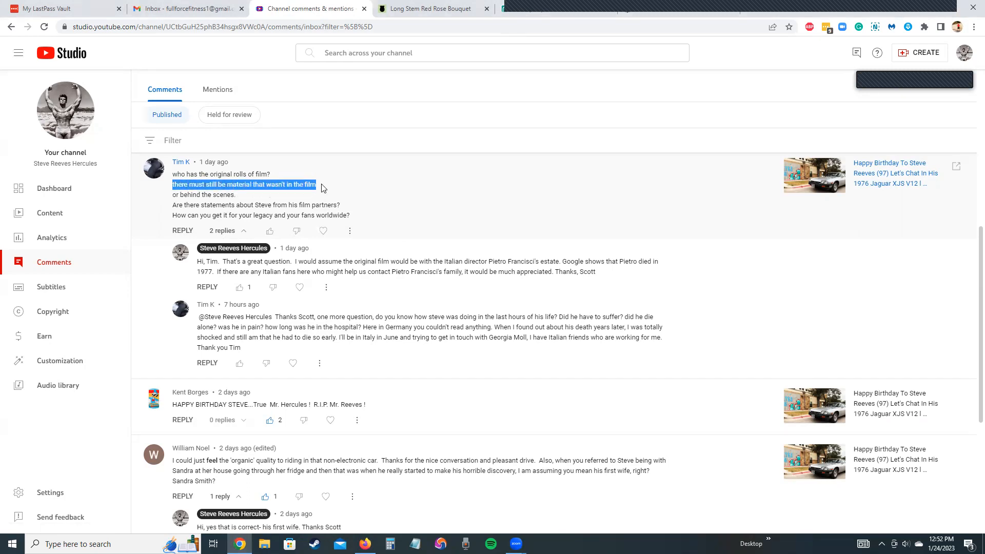
pyautogui.moveTo(363, 197)
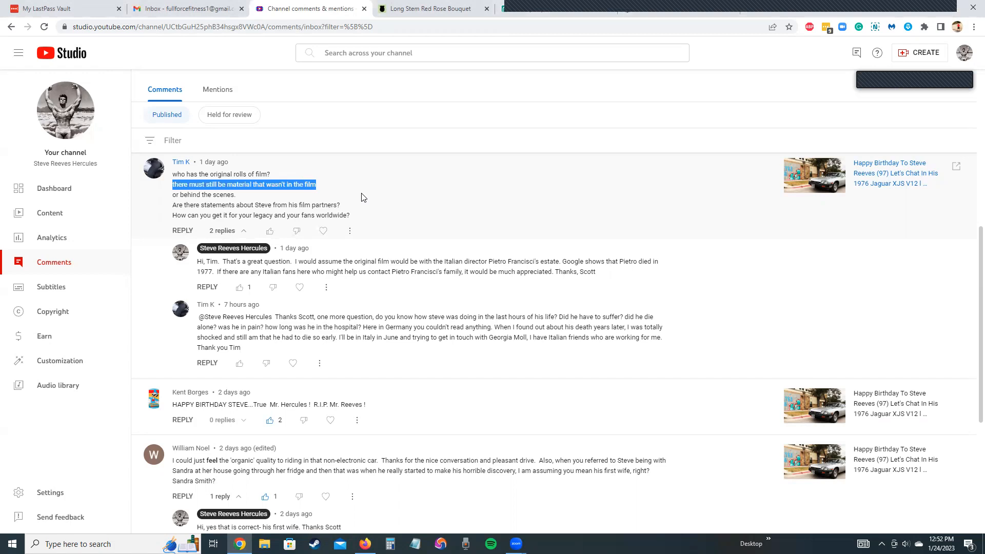
pyautogui.moveTo(319, 213)
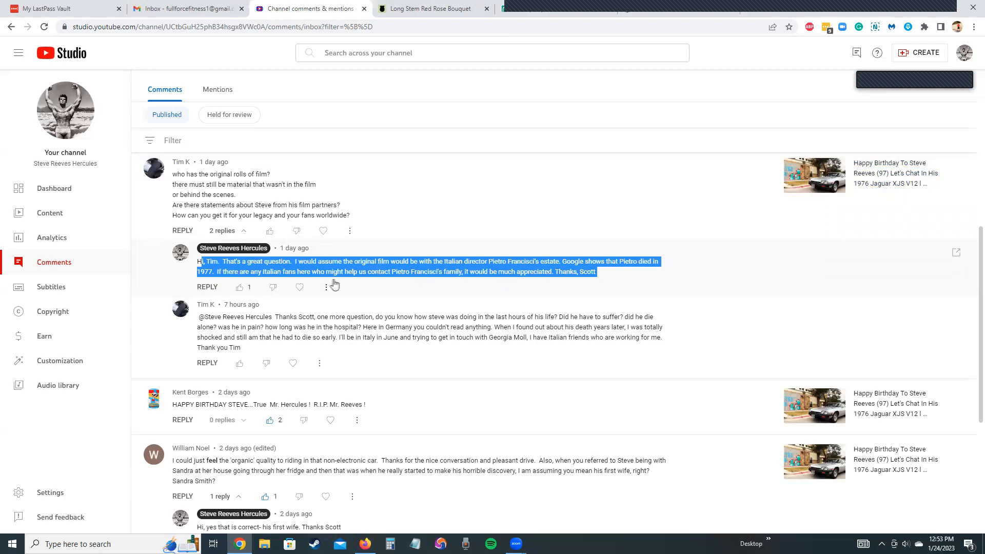
pyautogui.moveTo(308, 273)
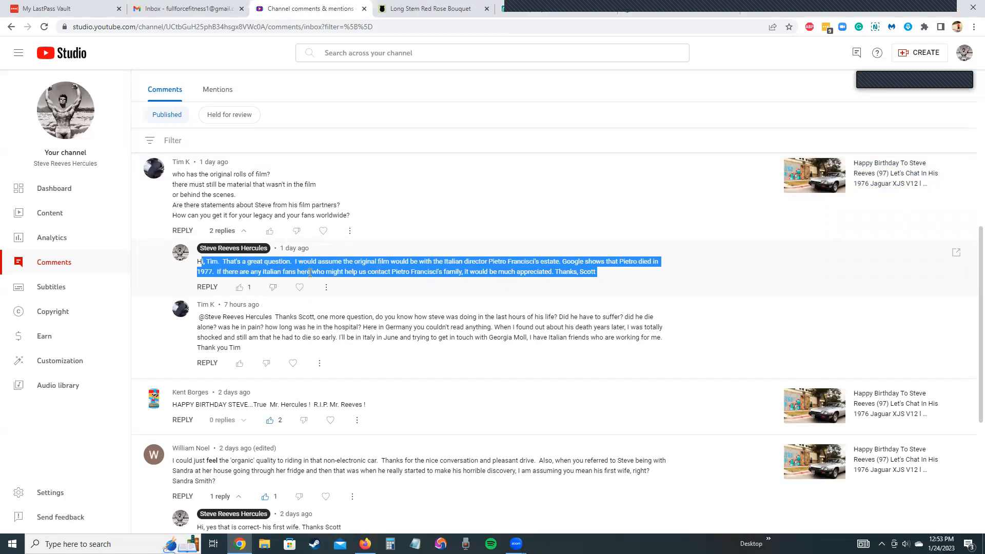
pyautogui.moveTo(326, 287)
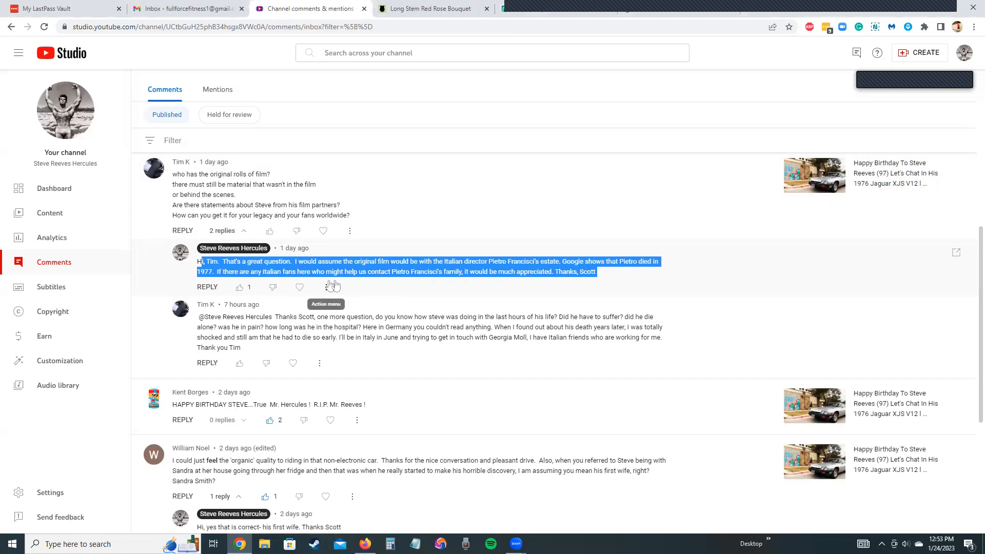
pyautogui.moveTo(372, 282)
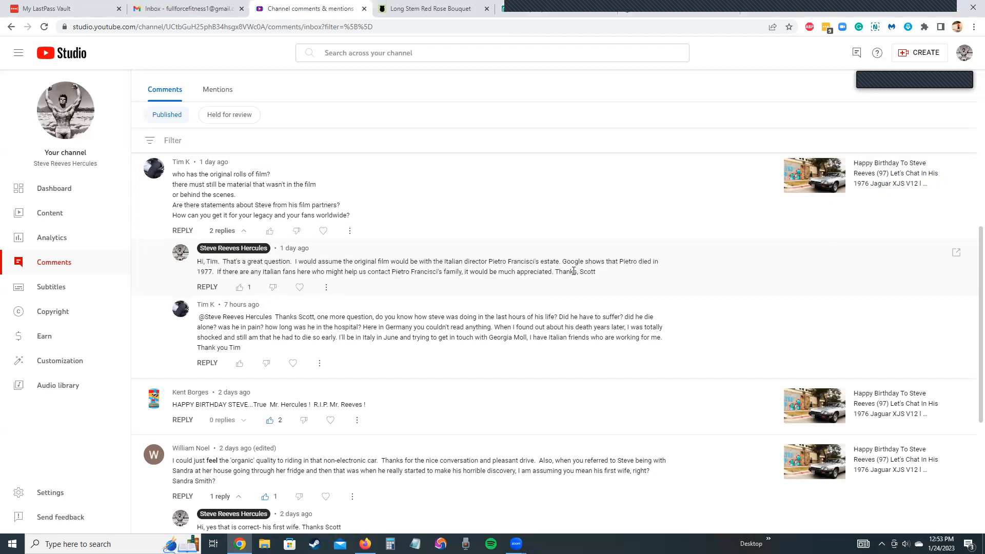
pyautogui.scroll(-3)
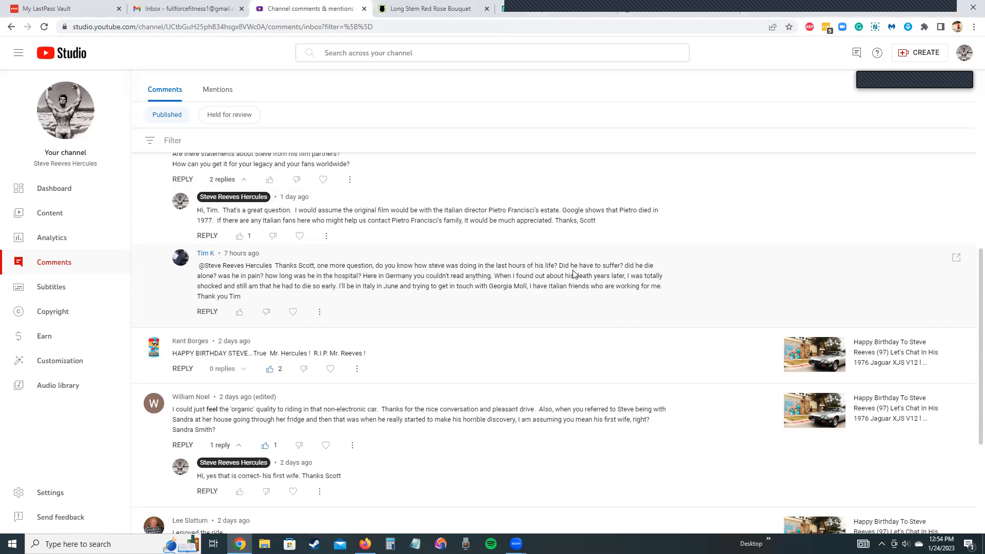
pyautogui.moveTo(482, 304)
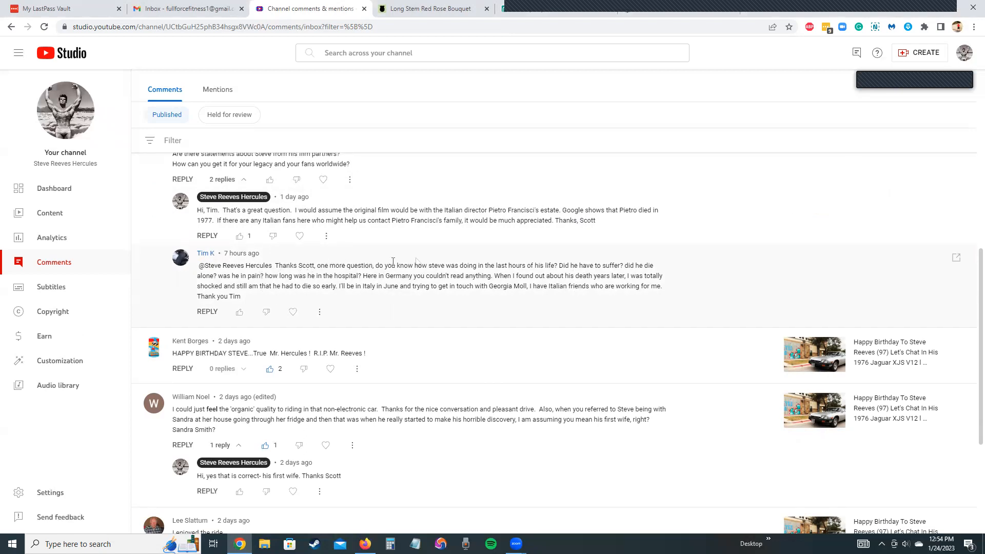
pyautogui.moveTo(509, 262)
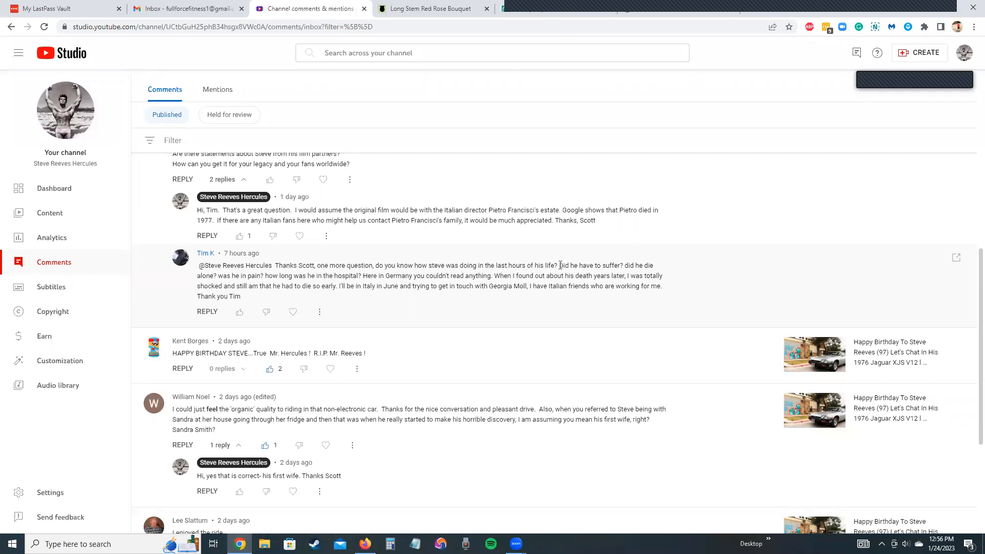
# - Highlight the question about whether he suffered and the phrase about his death
pyautogui.moveTo(559, 265); pyautogui.dragTo(622, 266)
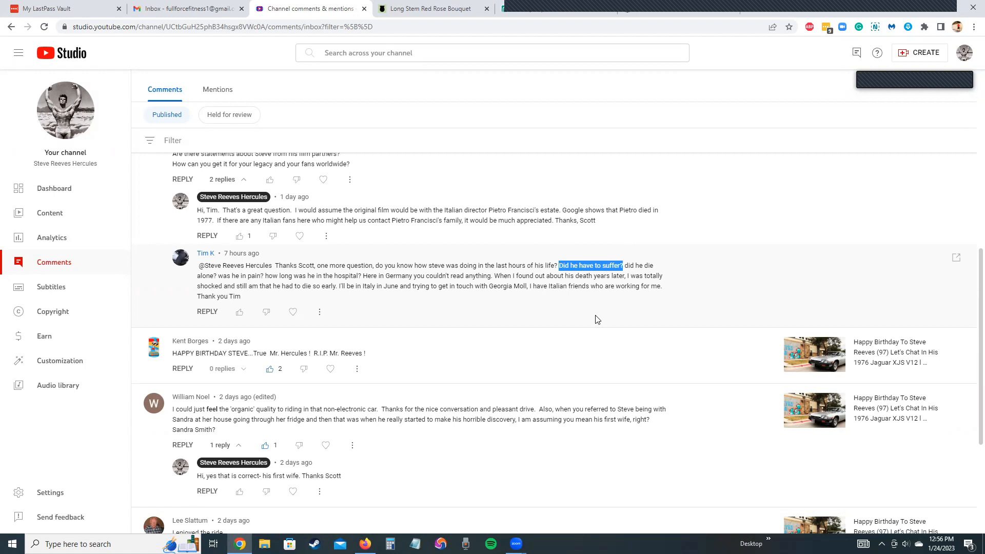
pyautogui.moveTo(623, 295)
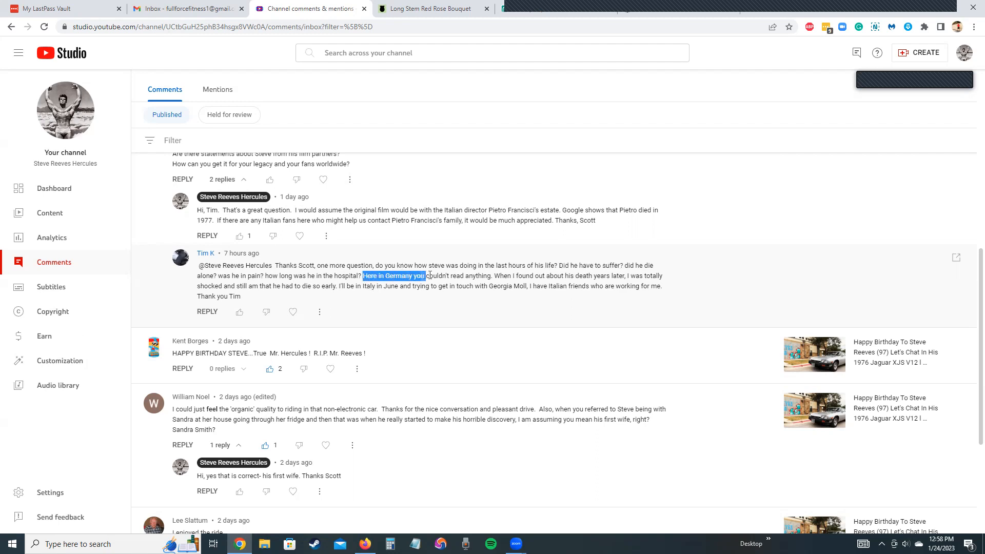
pyautogui.moveTo(426, 275); pyautogui.dragTo(494, 275)
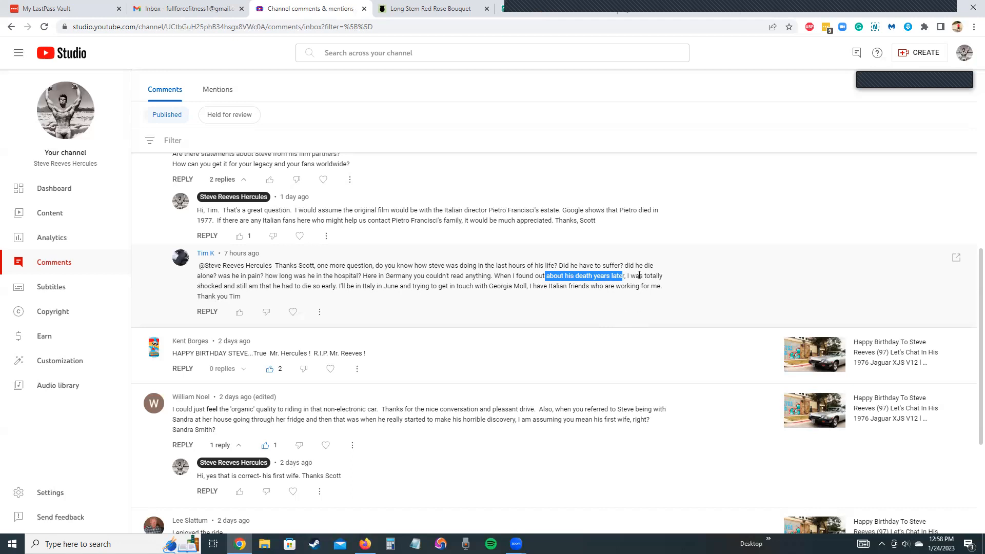
# - Select 'about his death years later' in the viewer's follow-up comment
pyautogui.moveTo(622, 275); pyautogui.dragTo(314, 265)
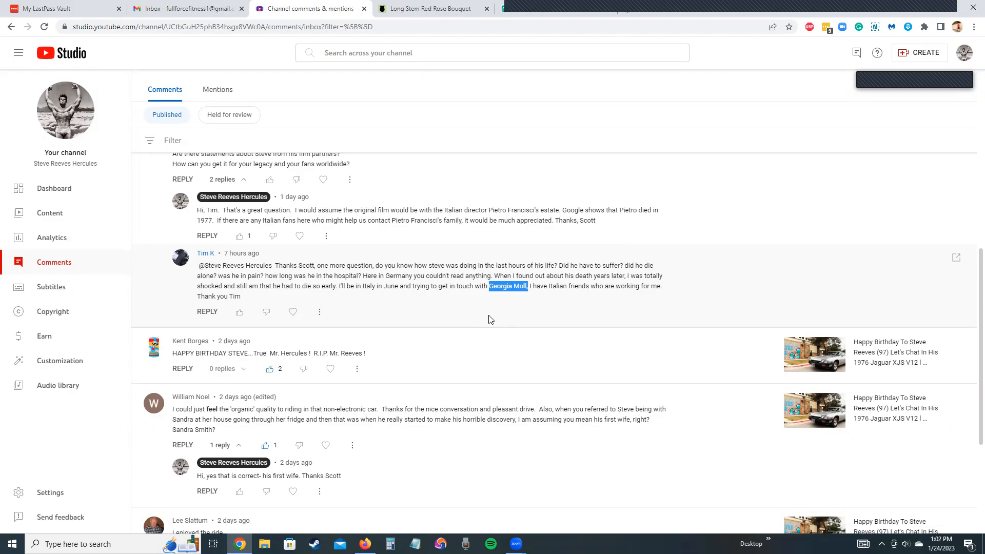
# - Play the long video clip on the Movie Studio timeline to review its footage
pyautogui.click(515, 544)
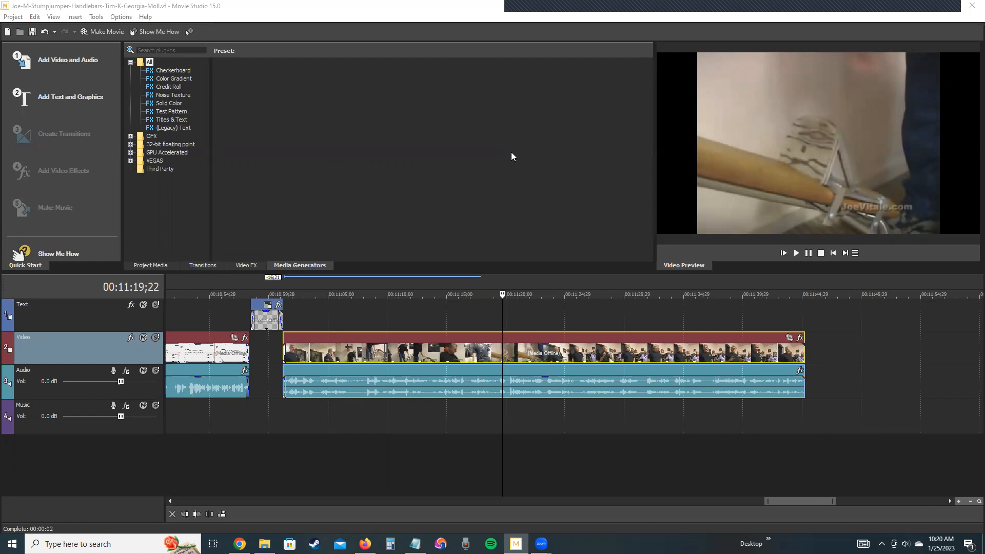
pyautogui.moveTo(545, 321)
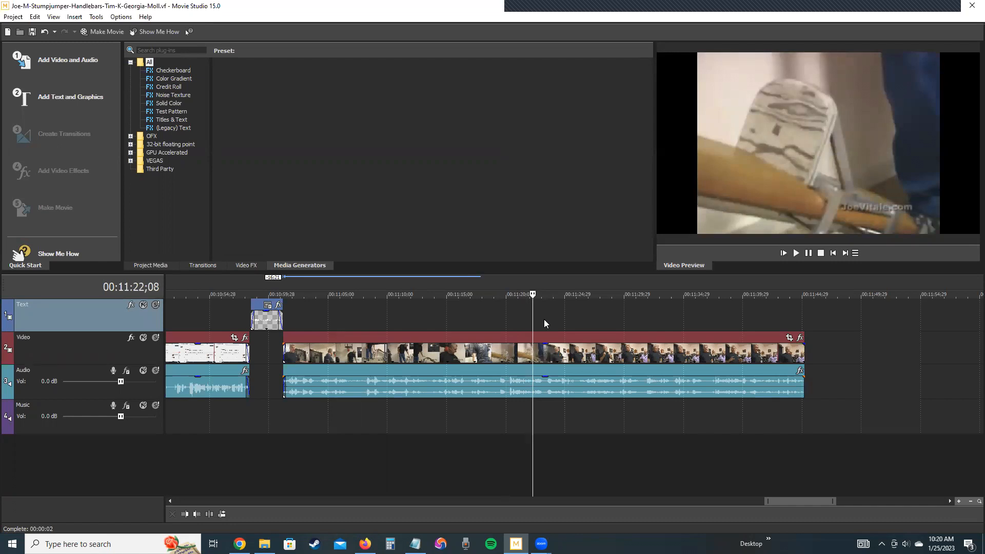
# - Move the playhead to the beginning of the second video clip
pyautogui.click(349, 294)
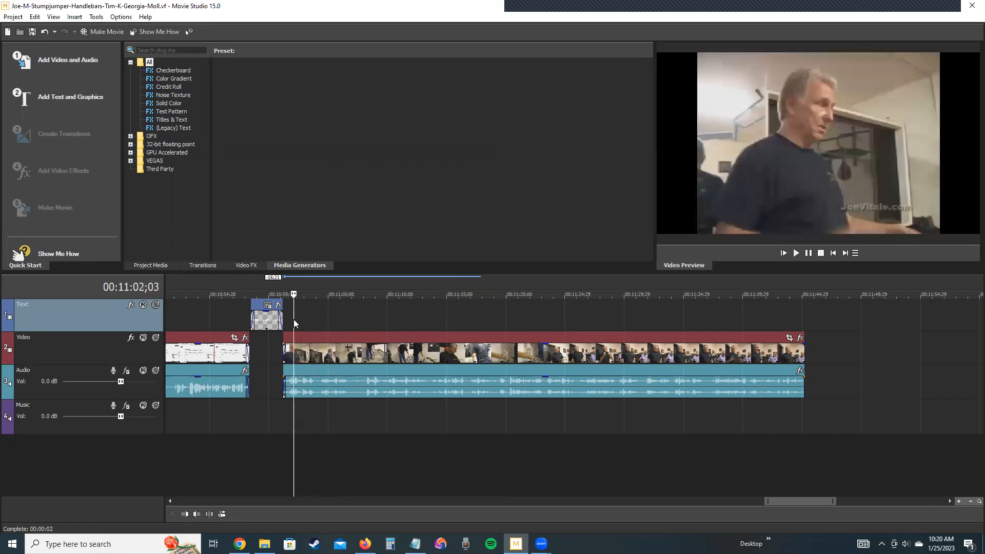
pyautogui.moveTo(325, 327)
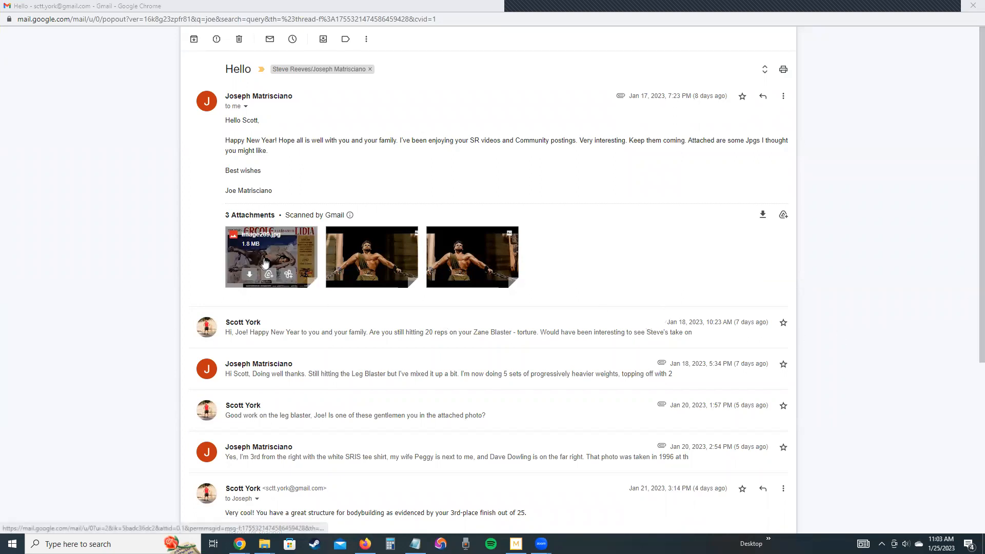
# - View image209.jpg, then page through the vlcsnap film stills of the chained strongman
pyautogui.click(271, 256)
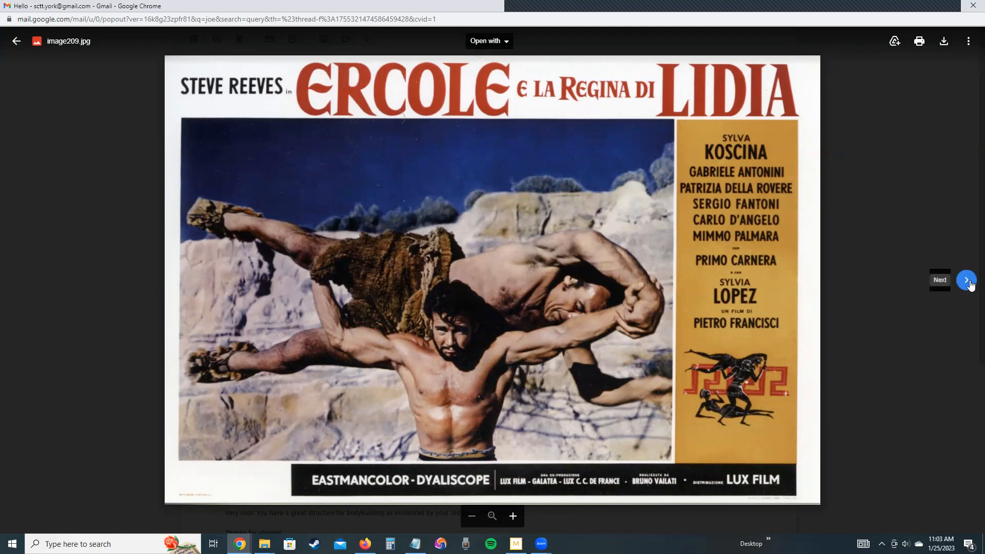
pyautogui.click(966, 280)
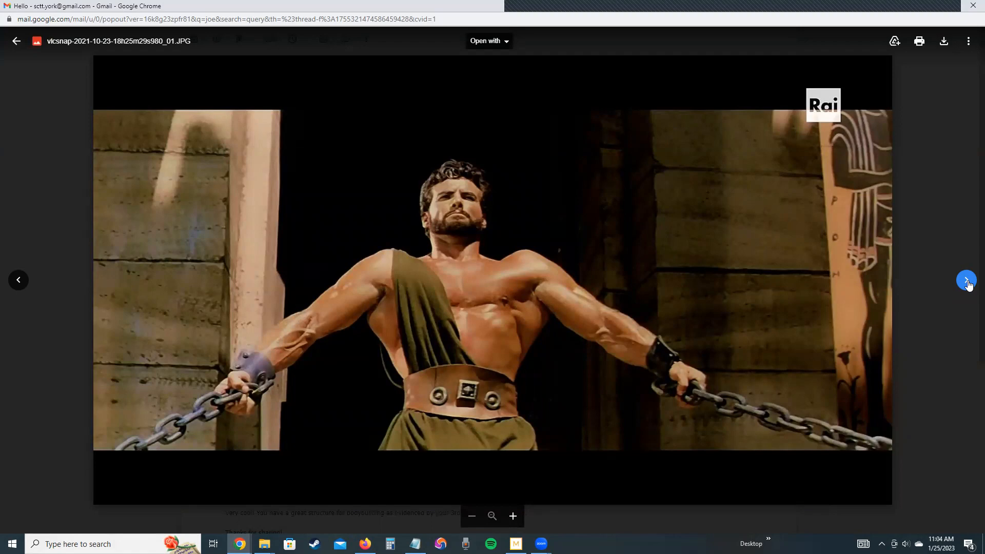
pyautogui.click(967, 280)
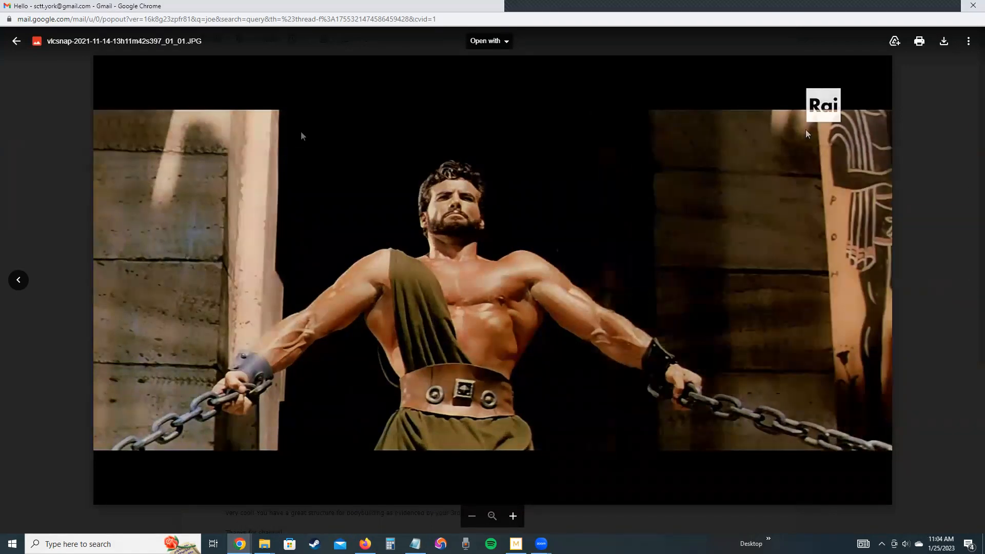
pyautogui.click(16, 41)
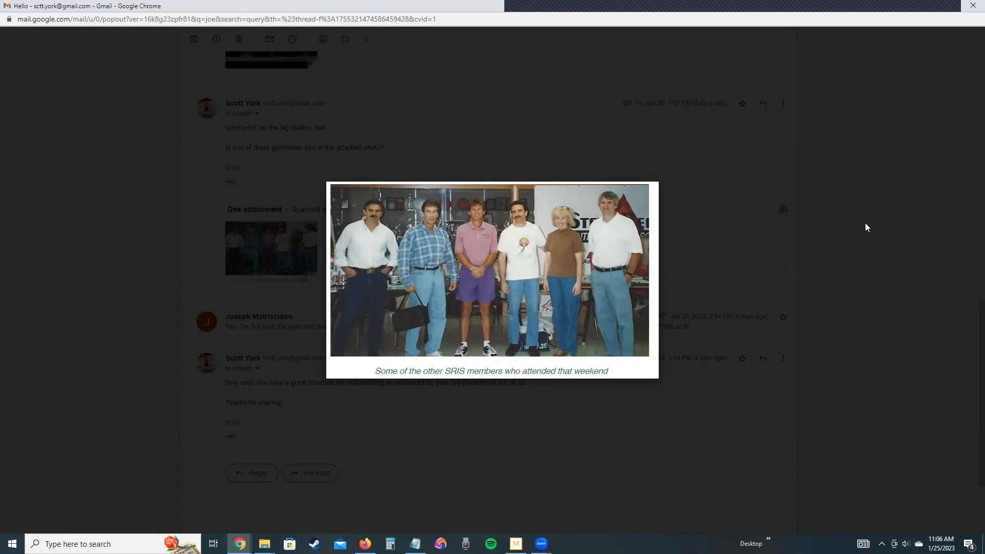
# - Enlarge the photo of SRIS members who attended that weekend, then close it
pyautogui.click(492, 271)
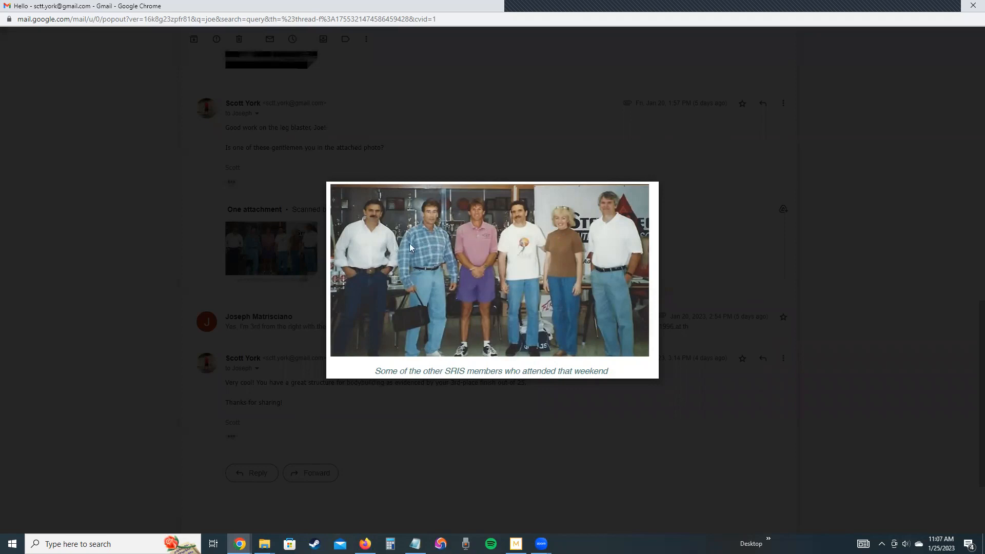
pyautogui.moveTo(665, 253)
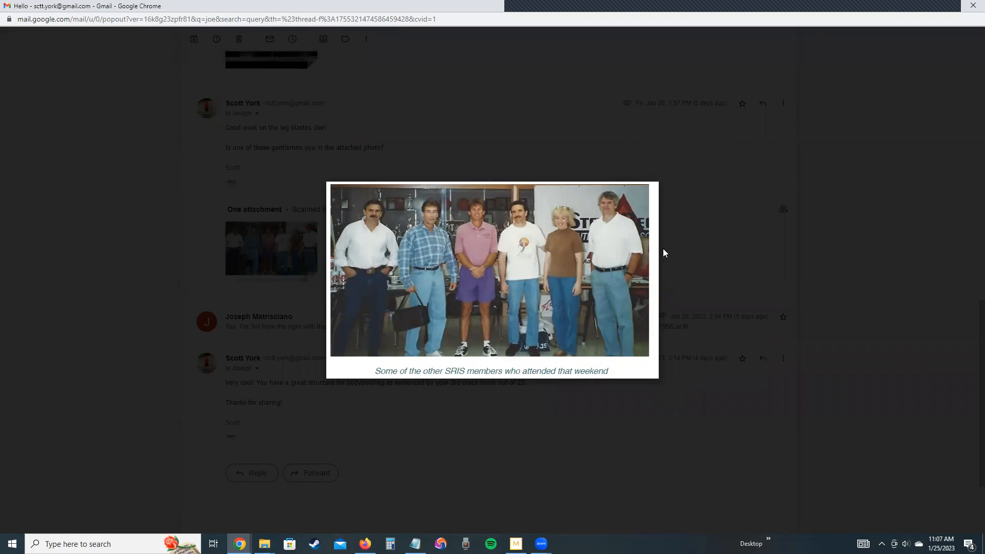
pyautogui.click(271, 248)
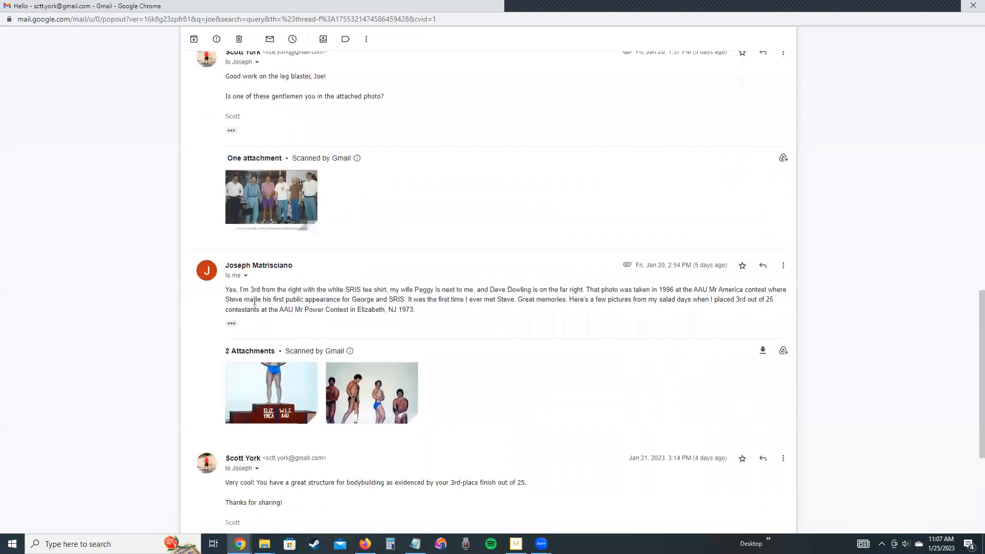
# - Scroll to the reply with two attachments and open img129.jpg full size
pyautogui.scroll(-3)
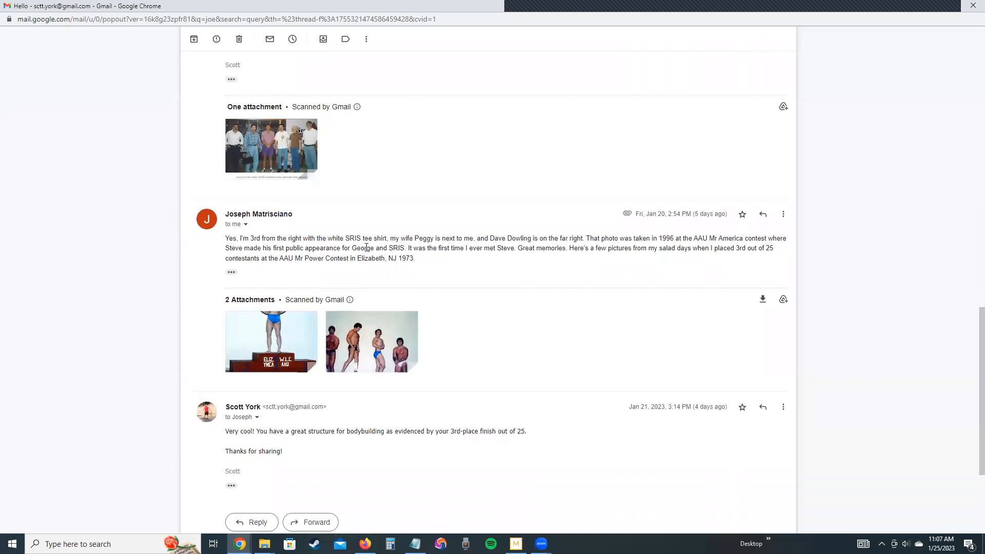
pyautogui.moveTo(417, 246)
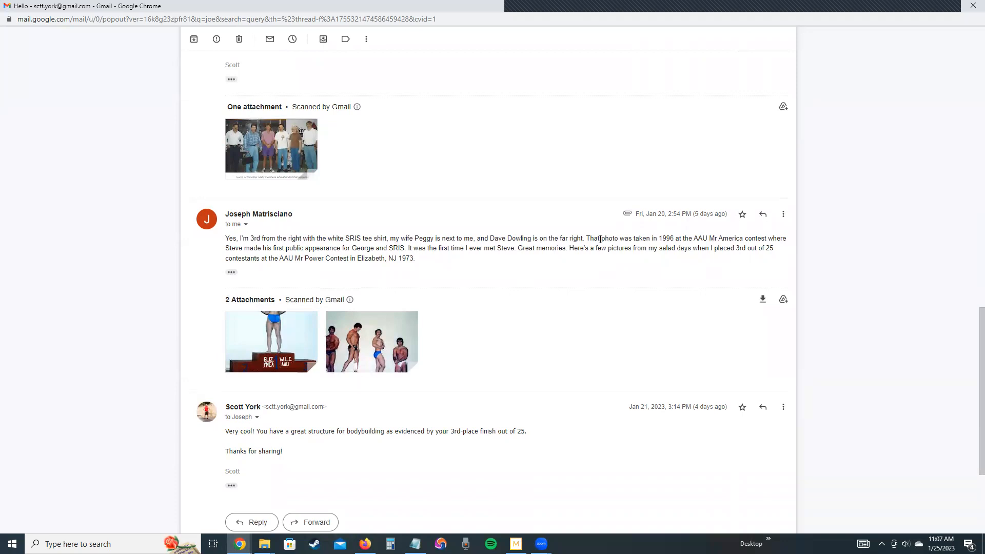
pyautogui.moveTo(779, 262)
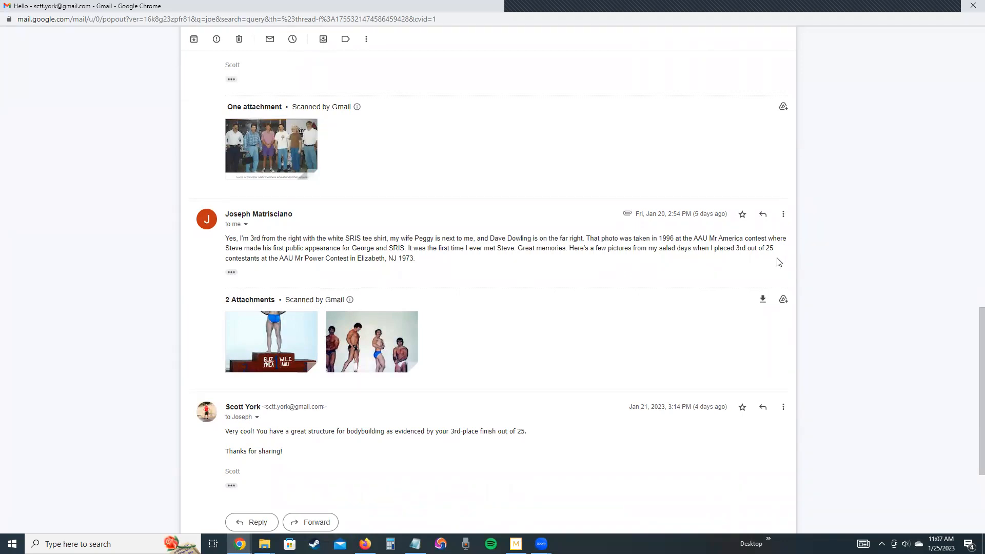
pyautogui.moveTo(607, 314)
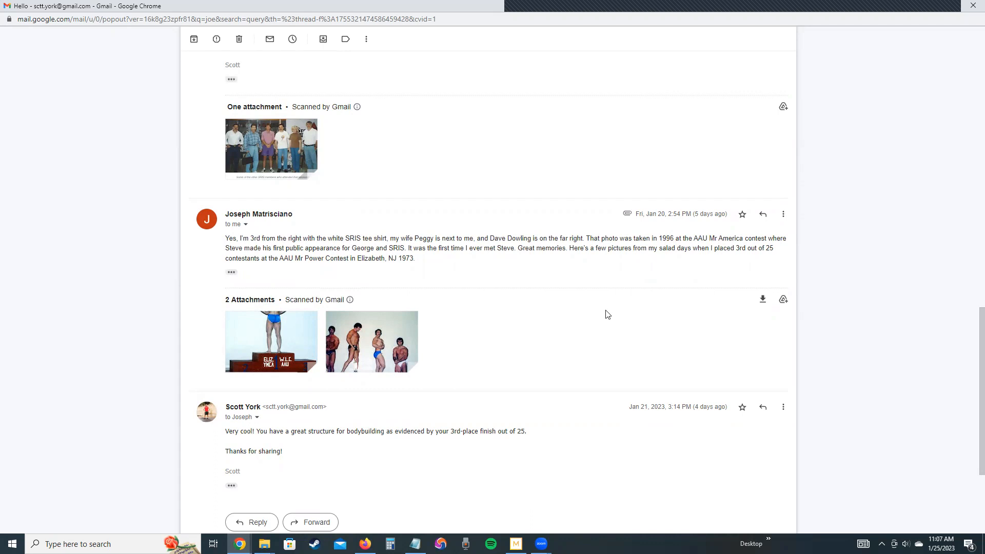
pyautogui.moveTo(538, 299)
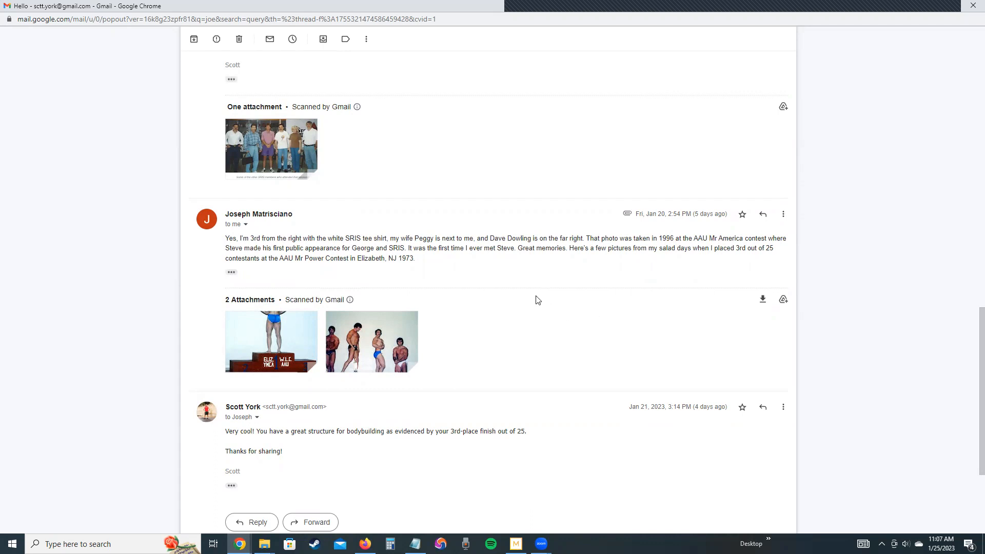
pyautogui.moveTo(271, 342)
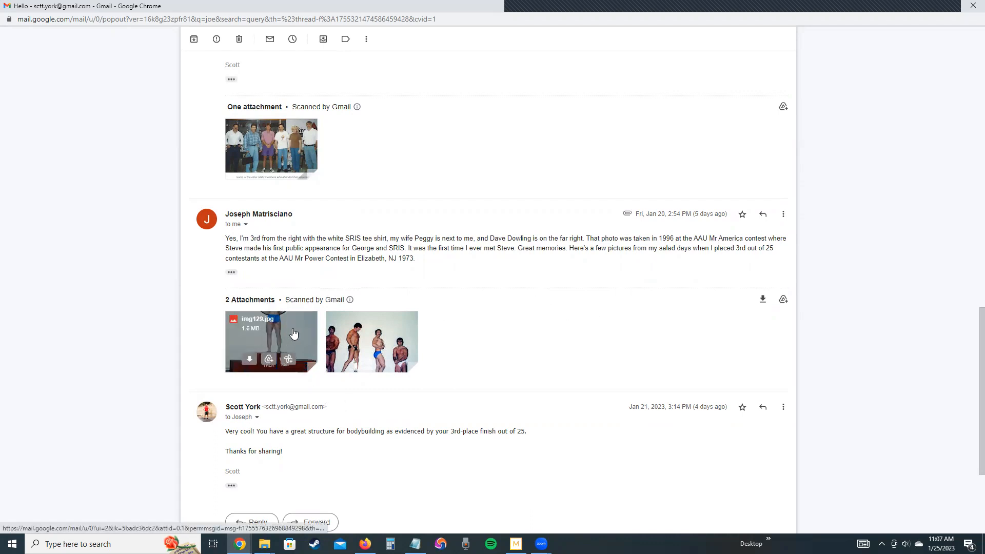
pyautogui.click(270, 342)
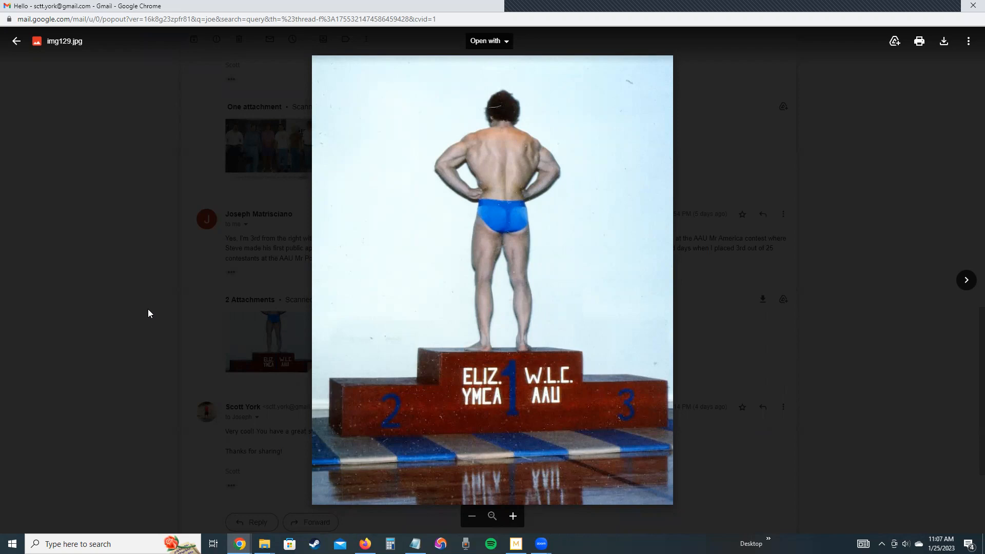
pyautogui.moveTo(885, 246)
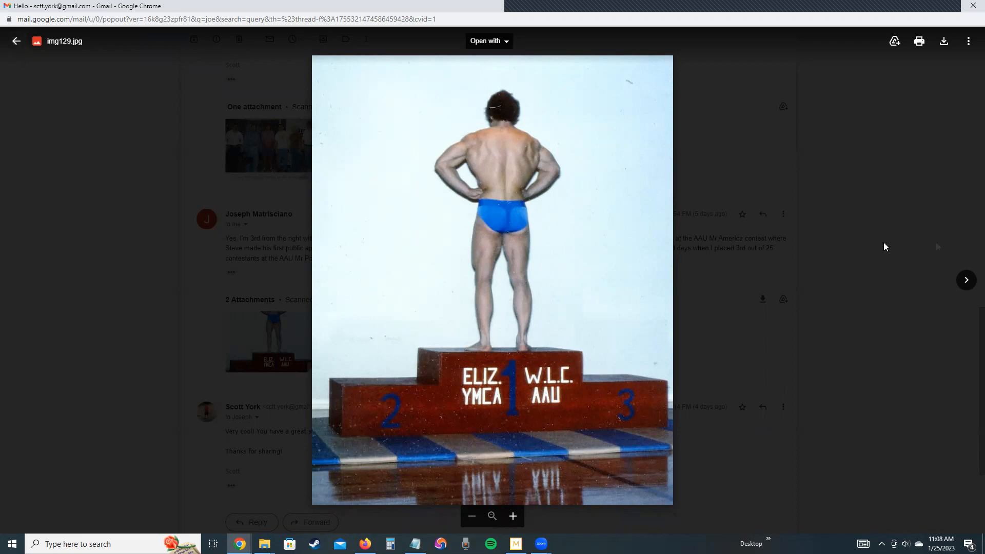
# - View img134.jpg, then scroll down to Scott's reply at the end of the thread
pyautogui.click(967, 281)
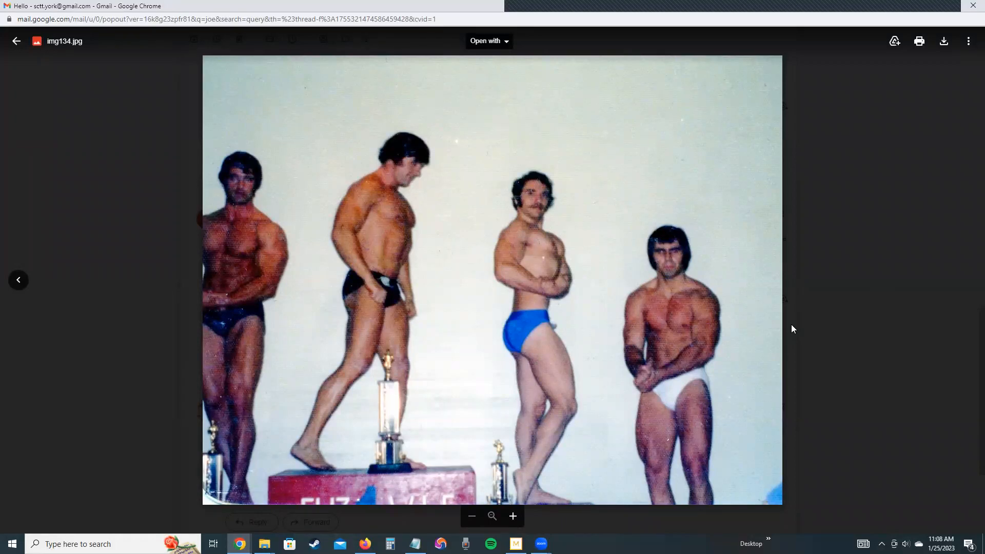
pyautogui.moveTo(397, 240)
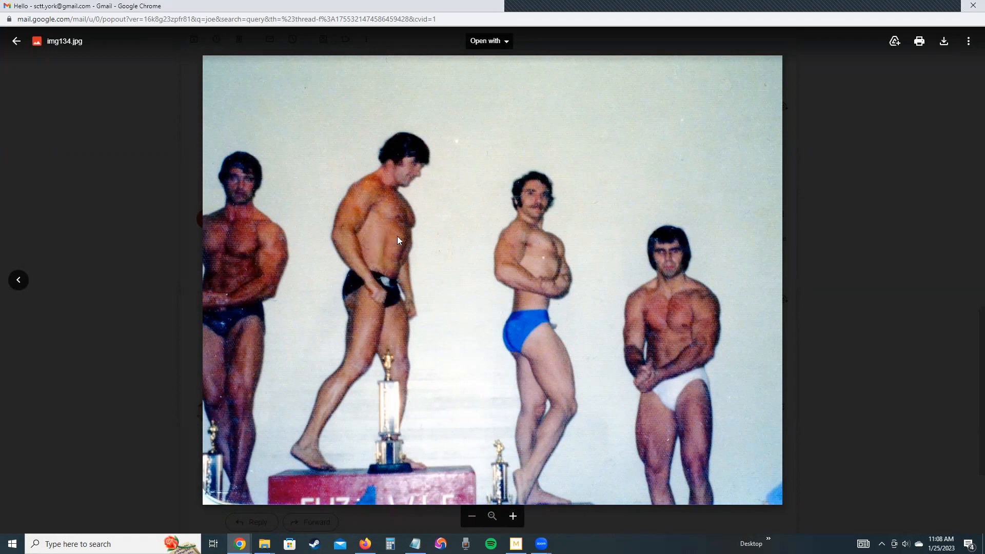
pyautogui.moveTo(414, 230)
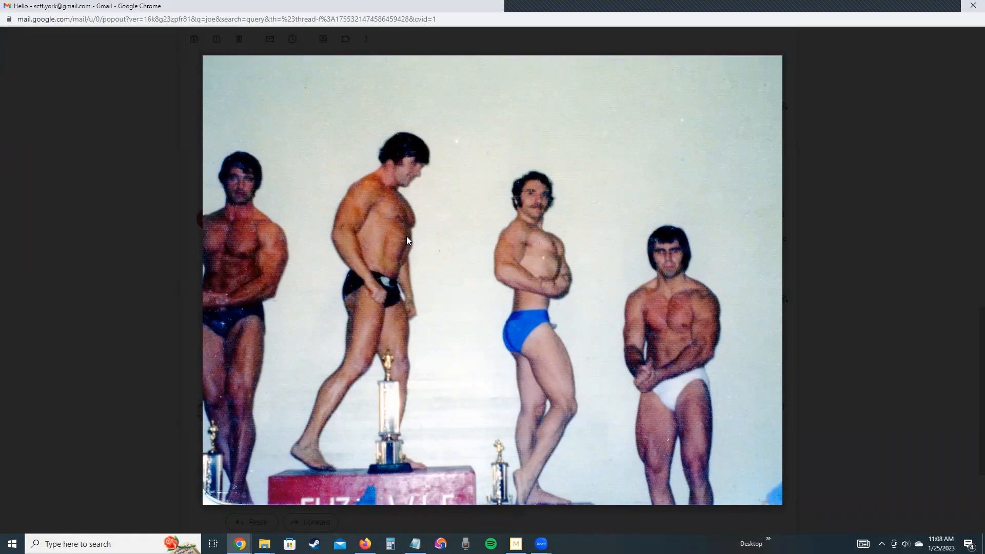
pyautogui.moveTo(398, 258)
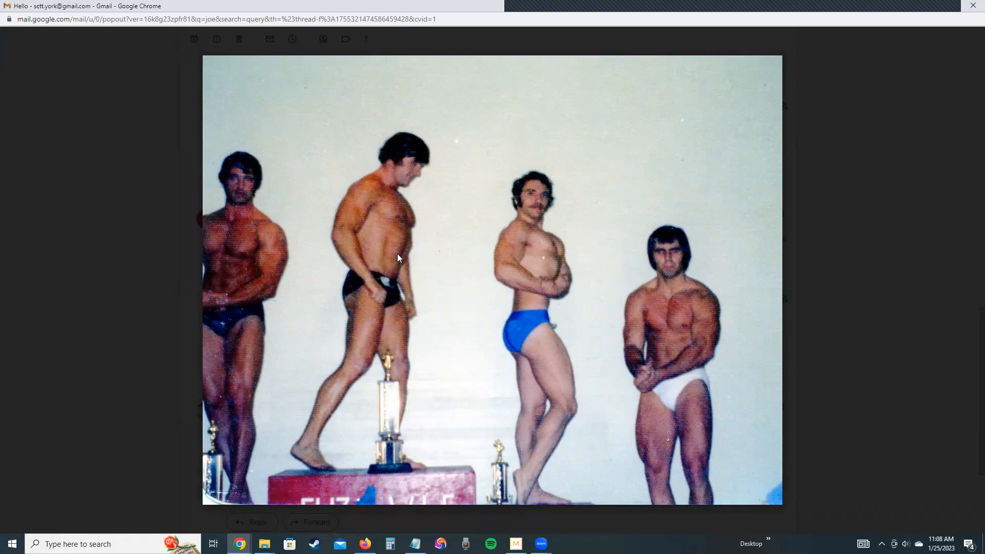
pyautogui.moveTo(262, 253)
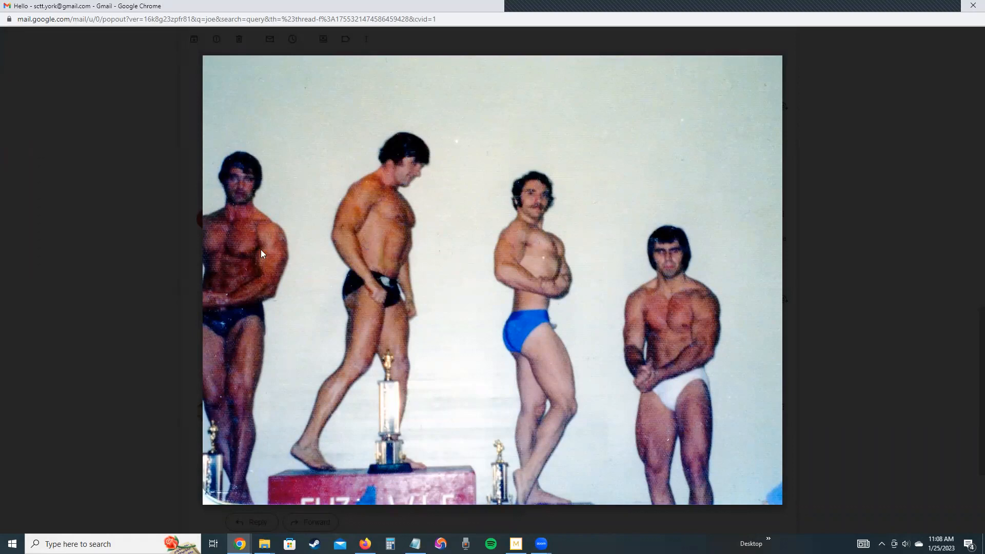
pyautogui.moveTo(853, 111)
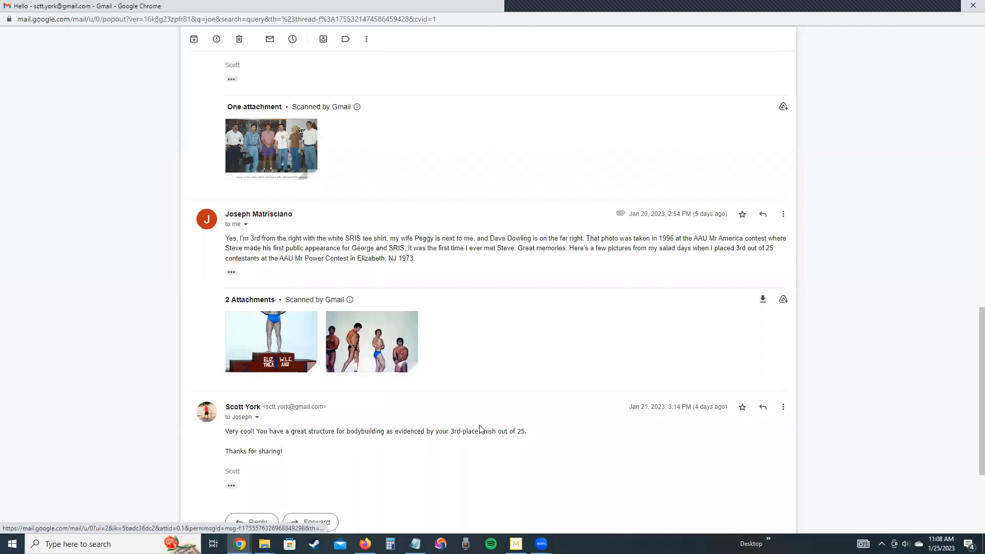
pyautogui.scroll(-3)
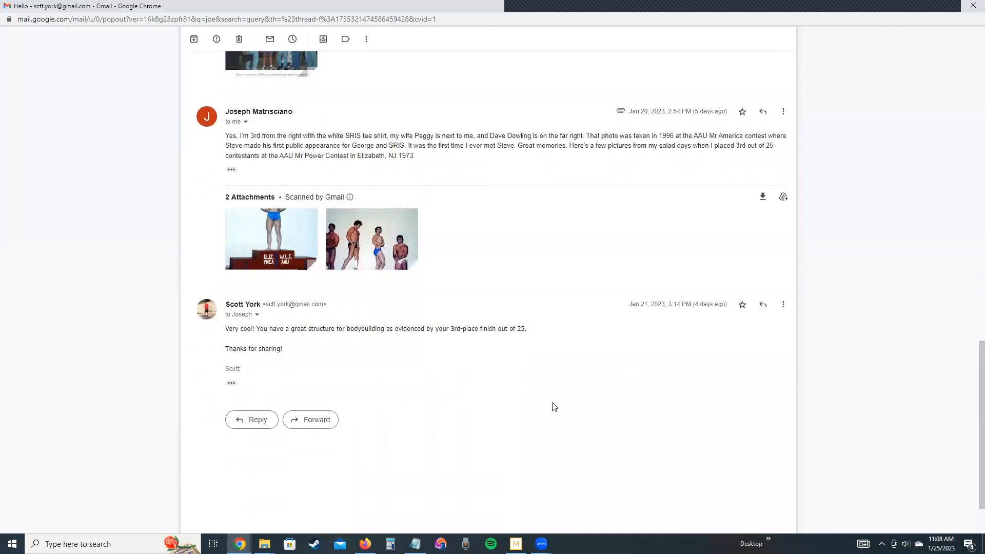
pyautogui.scroll(-3)
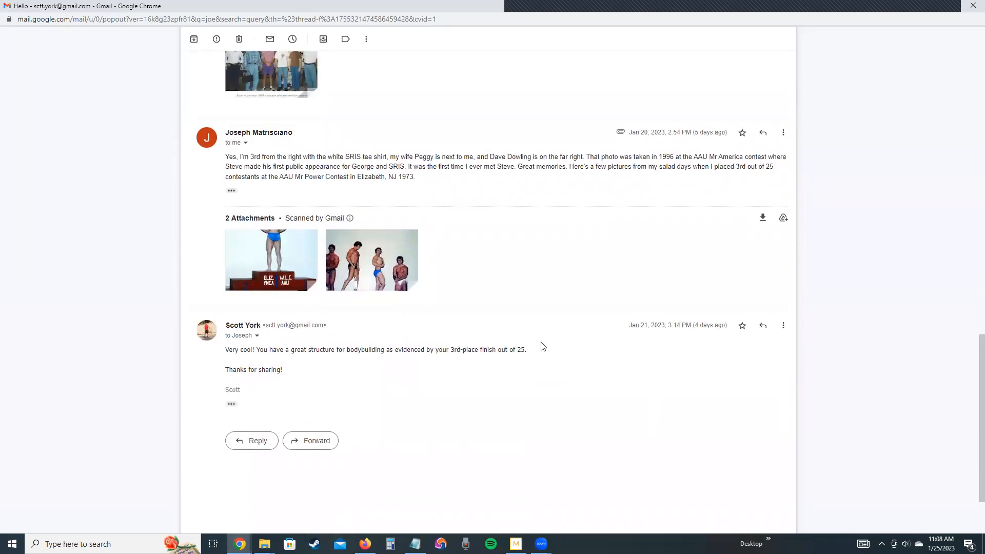